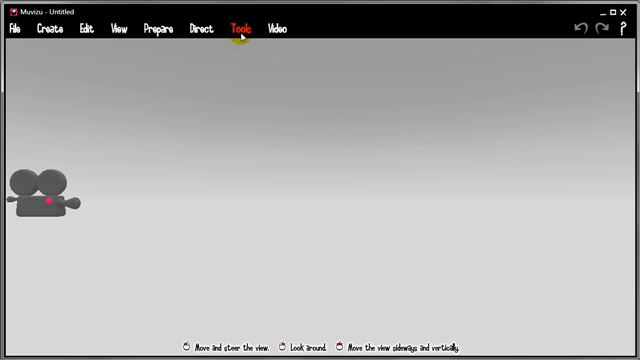
- Open the Timeline from the Tools menu for the untitled scene
left_click(241, 27)
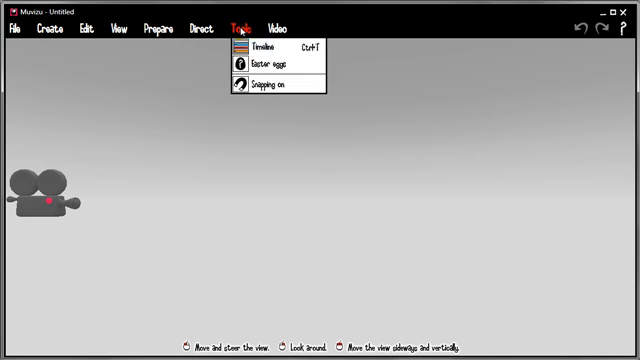
left_click(258, 48)
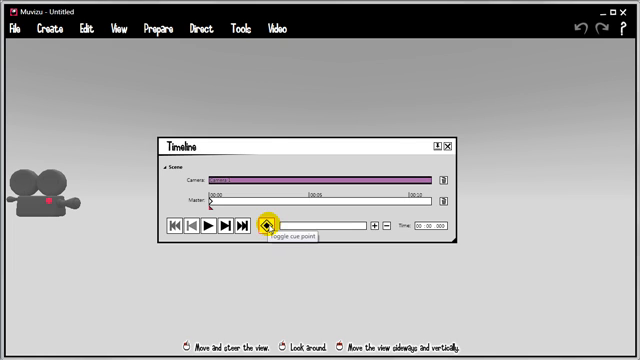
- Stretch the Master track's end handle out to about 00:07.5
left_click(264, 223)
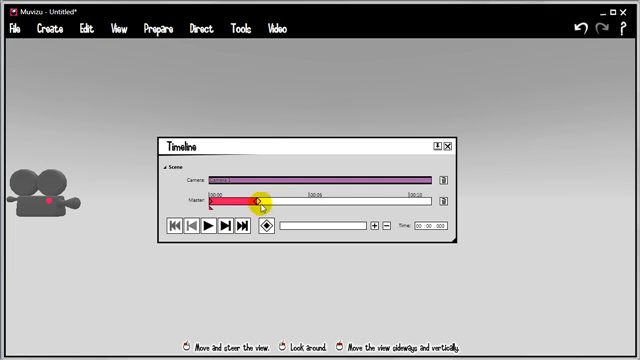
left_click_drag(262, 201, 372, 201)
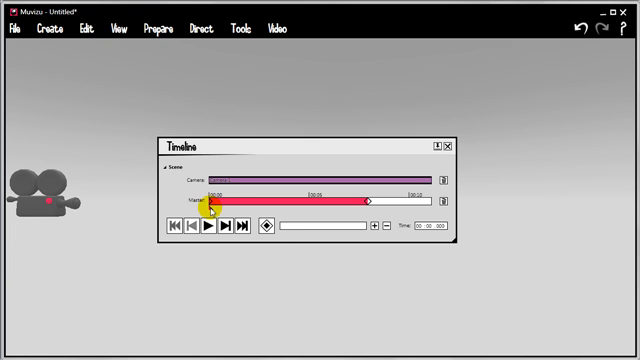
- Play the timeline and toggle cue points onto the Master track during playback
left_click(208, 230)
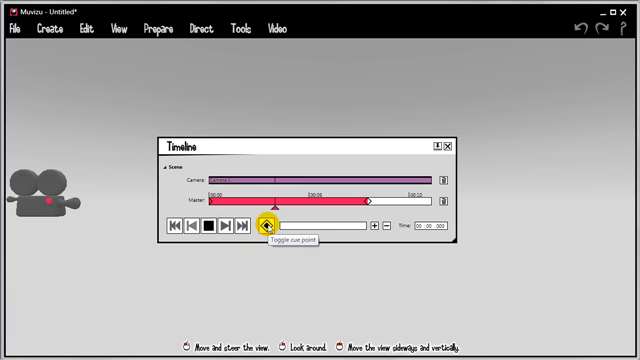
left_click(265, 229)
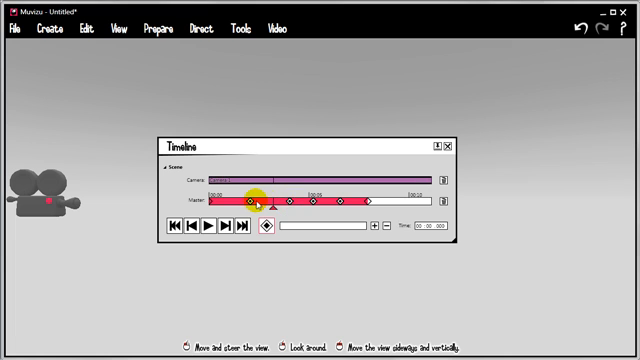
mouse_move(250, 203)
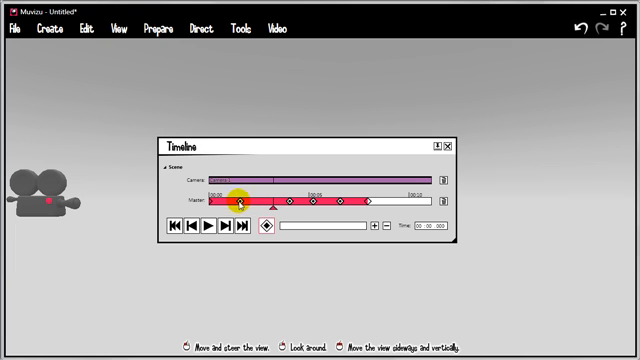
- Drag the first cue point diamond later along the Master track
left_click_drag(240, 202, 313, 202)
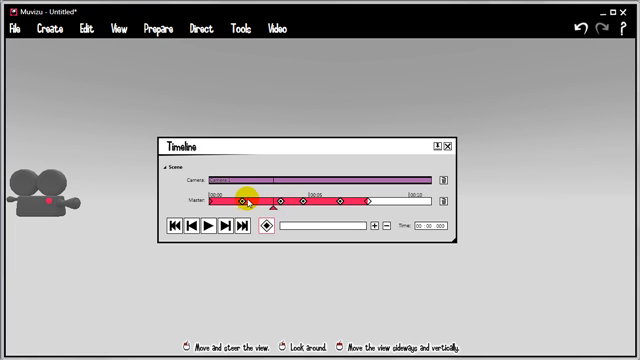
- Set the first cue point's time to 00:02.000 in Edit cue point
double_click(241, 203)
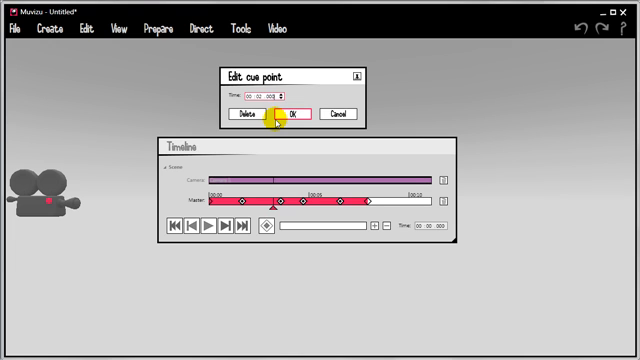
left_click(291, 114)
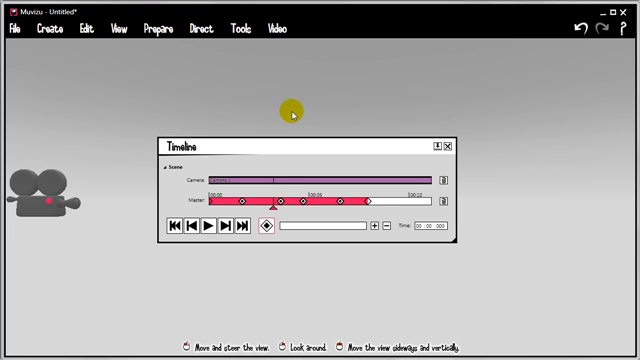